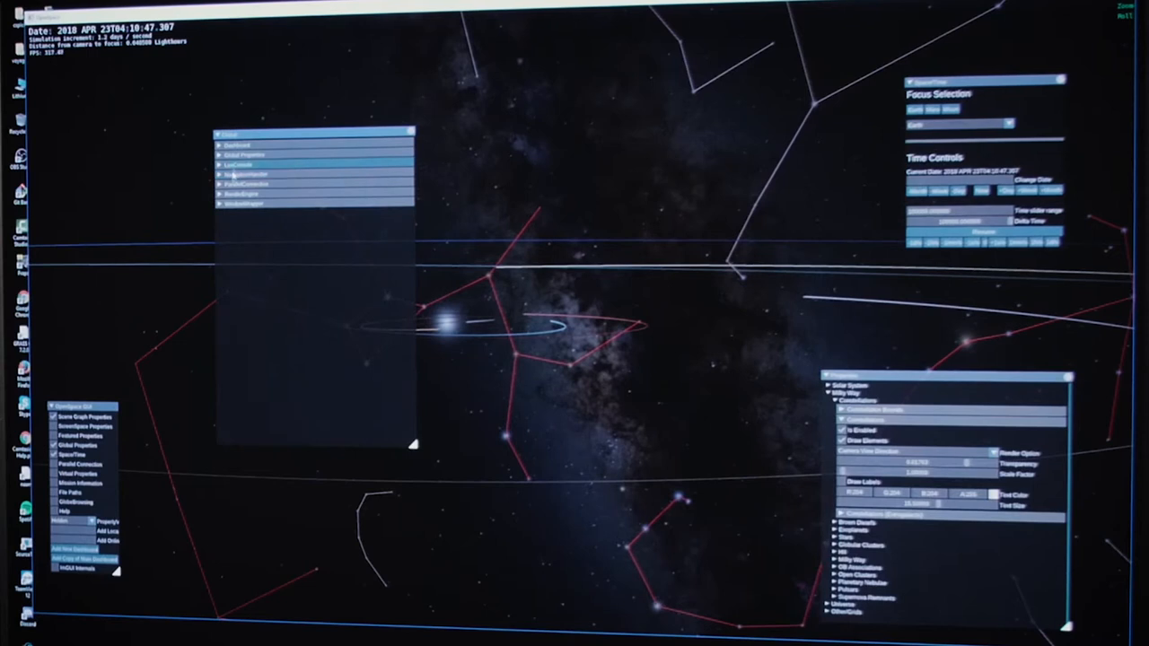
Step: Expand RenderEngine in Global properties to show HDR exposure, background exposure and gamma
left_click(240, 193)
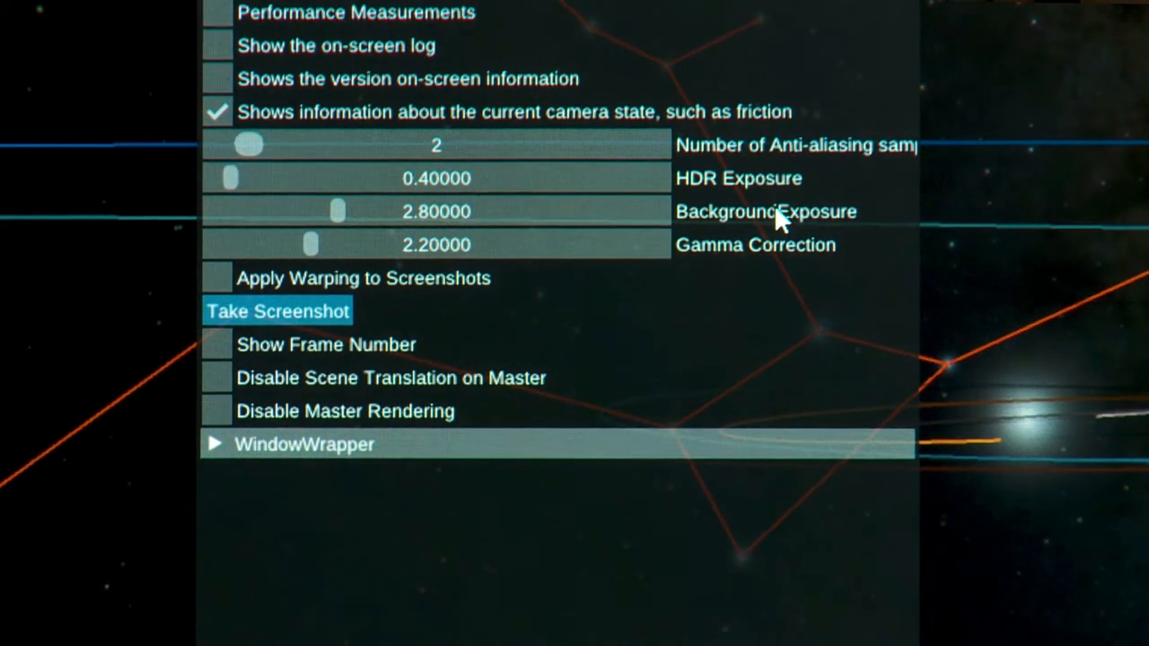
mouse_move(341, 216)
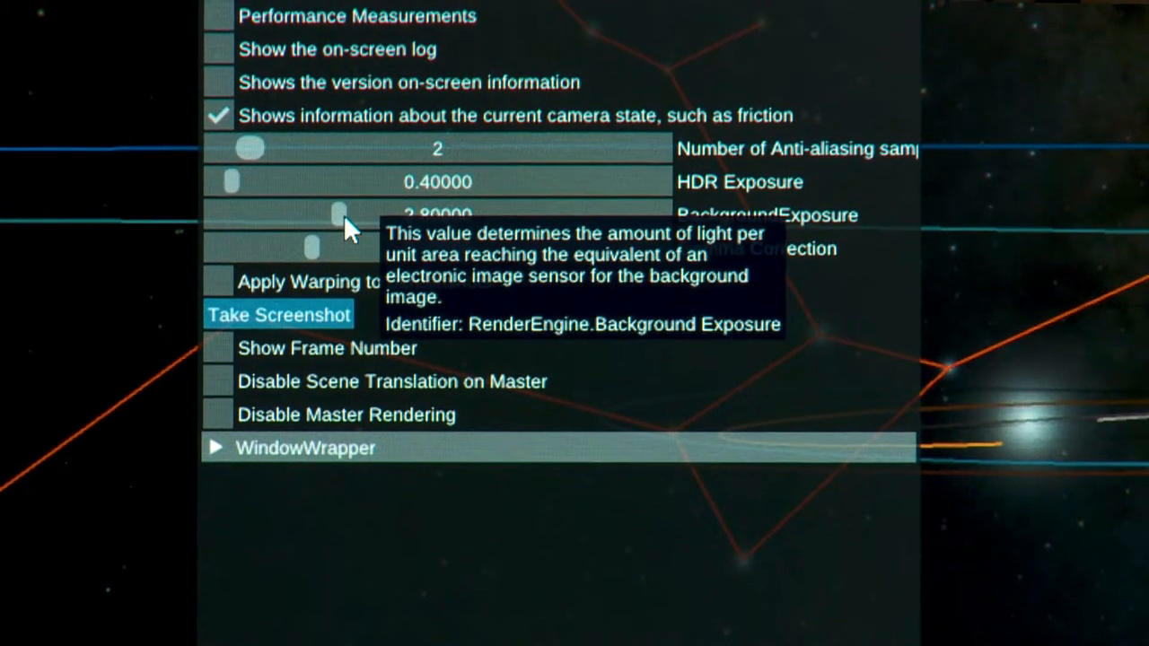
Step: Drag the BackgroundExposure slider from 2.8 up to about 3.51
left_click_drag(339, 216, 370, 215)
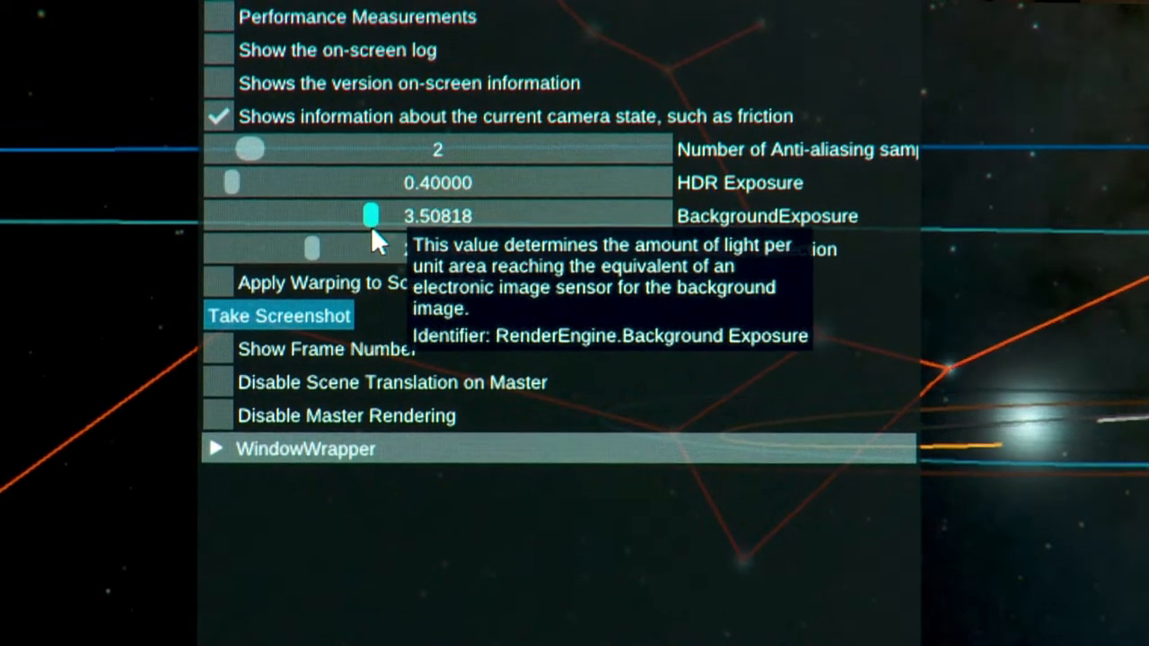